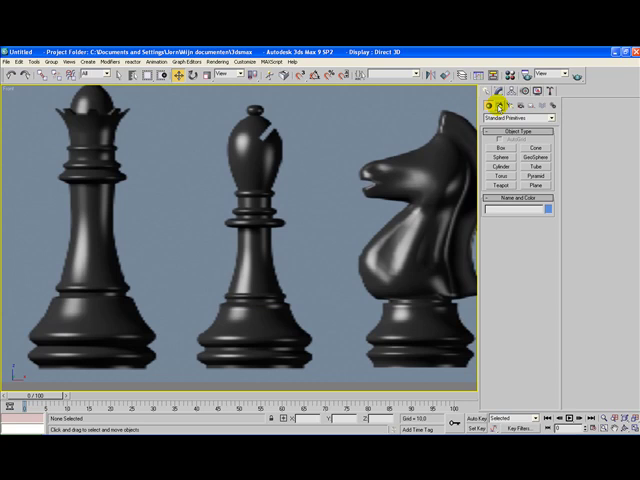
Switch the Create panel to the Shapes category to list spline object types
left_click(528, 116)
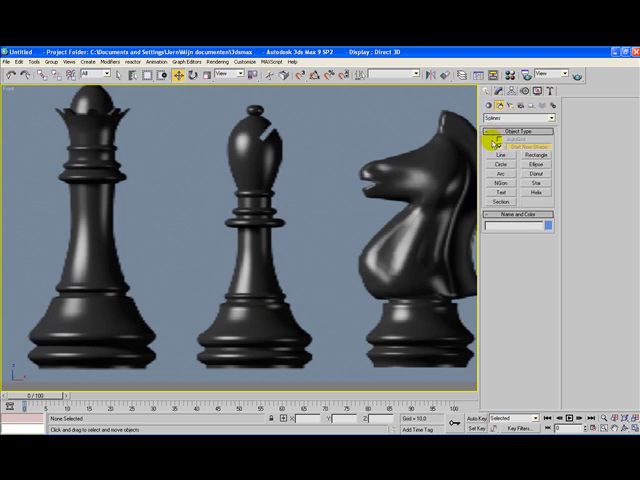
Draw a Line profile tracing the bishop's half-silhouette from top, along base and body, back to the start point
left_click(500, 156)
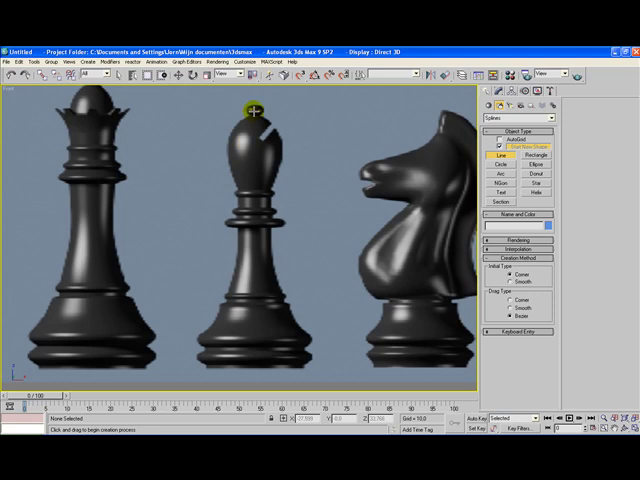
mouse_move(254, 104)
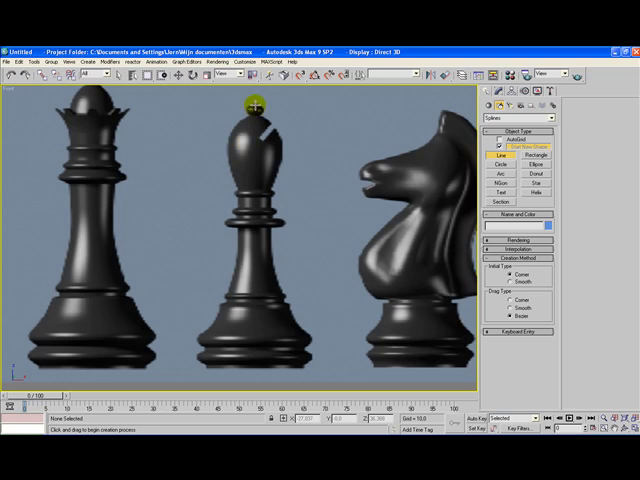
left_click_drag(252, 108, 258, 238)
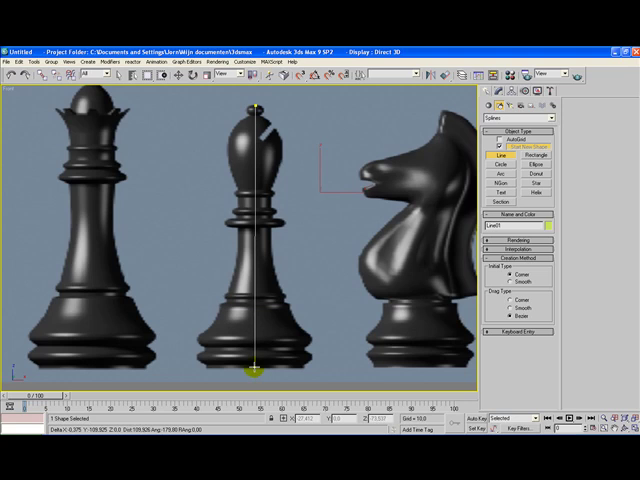
left_click_drag(258, 376, 302, 370)
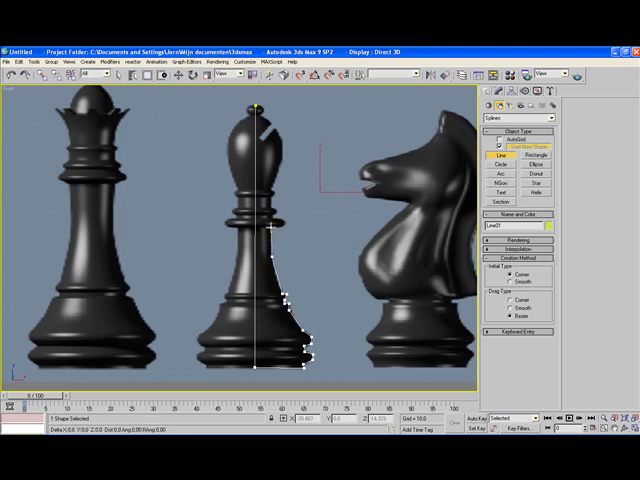
left_click(288, 222)
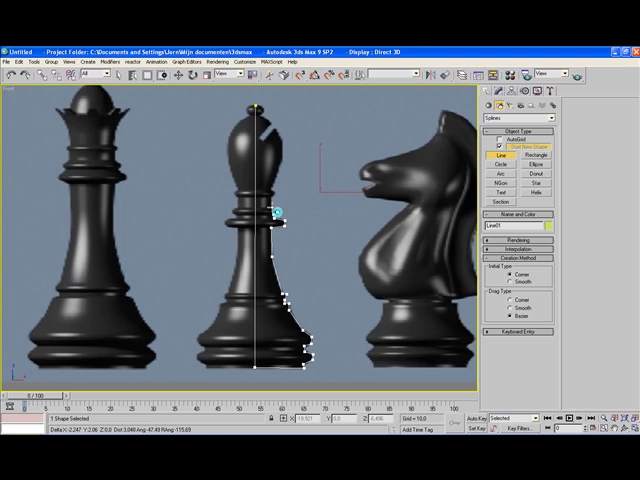
left_click_drag(278, 208, 276, 160)
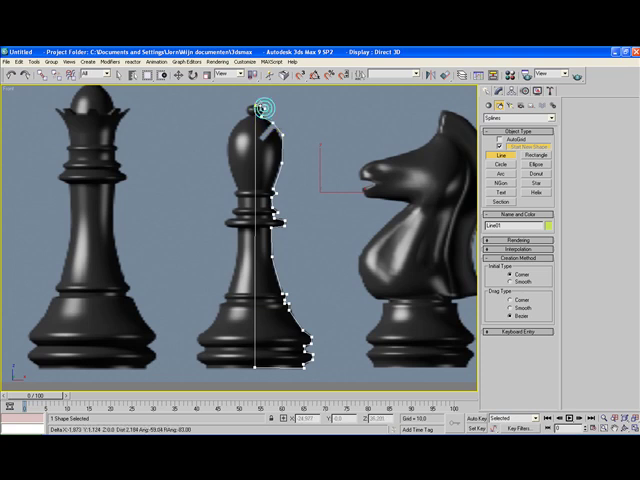
left_click(262, 110)
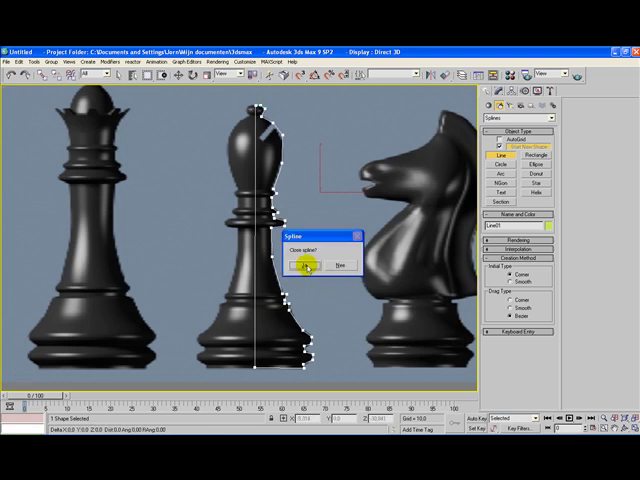
Close the spline and move its vertices so the outline fits the bishop's head and neck curves
left_click(308, 264)
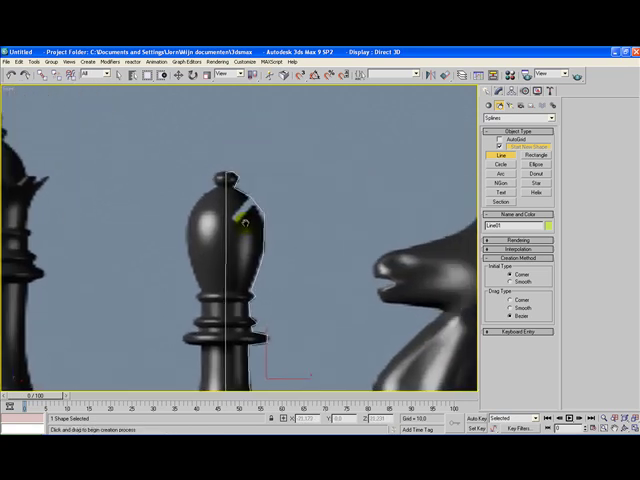
left_click(504, 106)
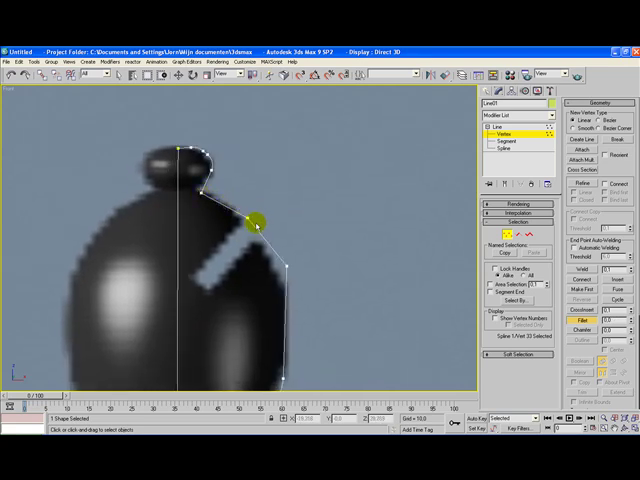
left_click_drag(256, 224, 282, 272)
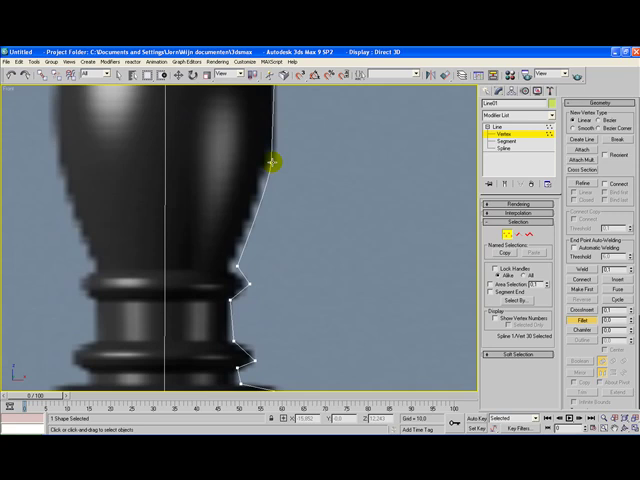
left_click_drag(274, 162, 244, 270)
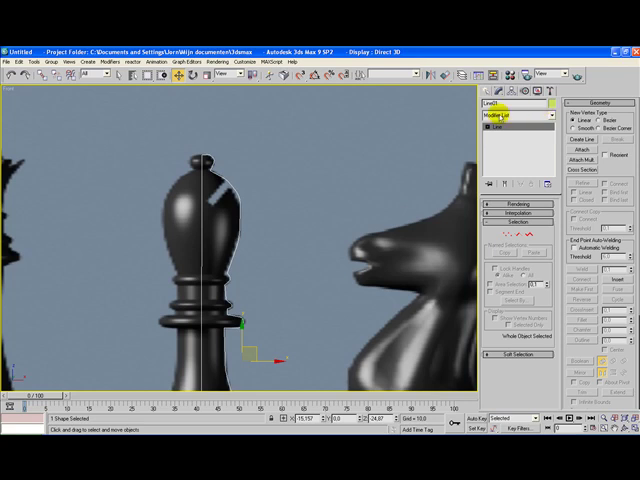
Apply a Lathe modifier to the profile with Align set to Min so the bishop forms correctly
left_click(516, 114)
type("Lathe")
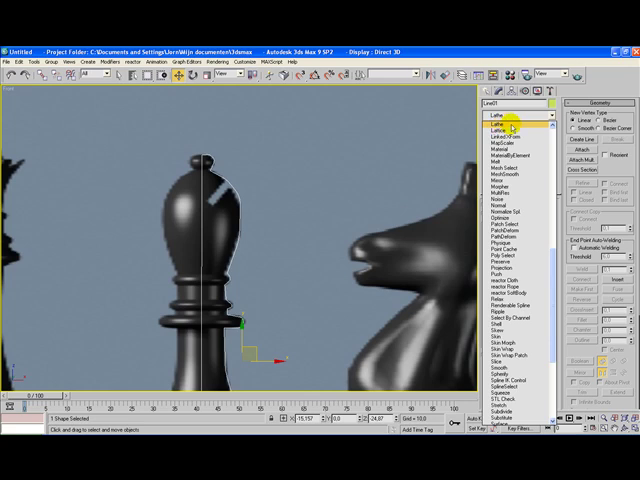
left_click(492, 120)
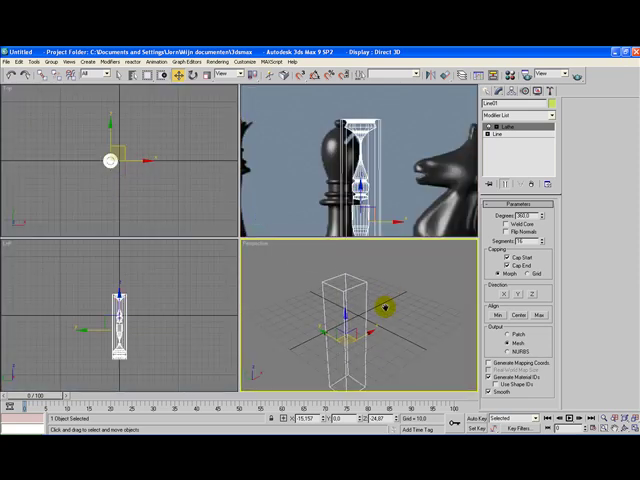
left_click(524, 292)
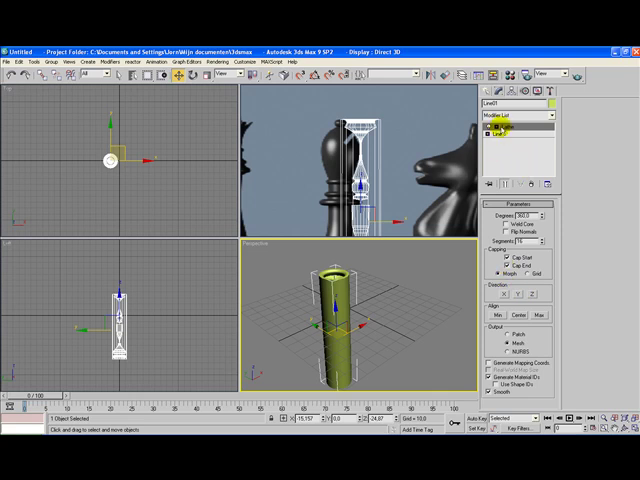
left_click(520, 144)
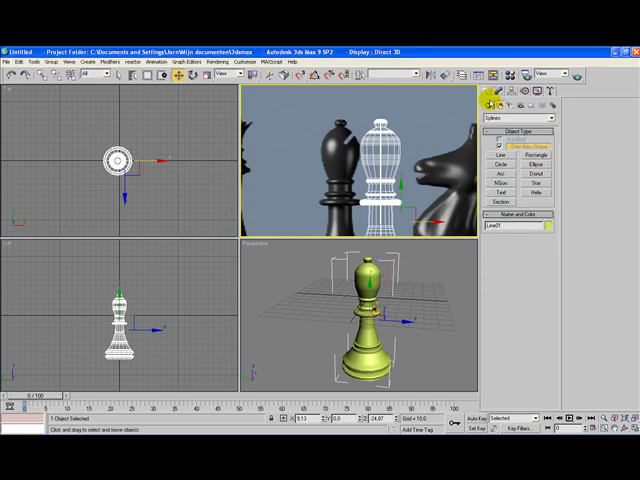
Create a thin Standard Primitives Box in the Top viewport positioned diagonally through the bishop's head
left_click(488, 104)
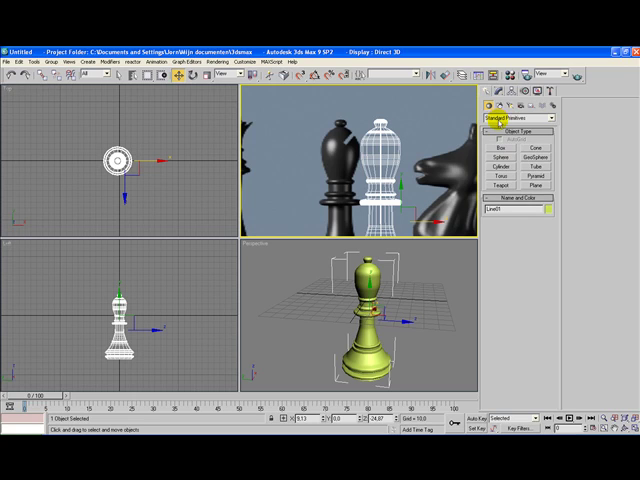
left_click(496, 156)
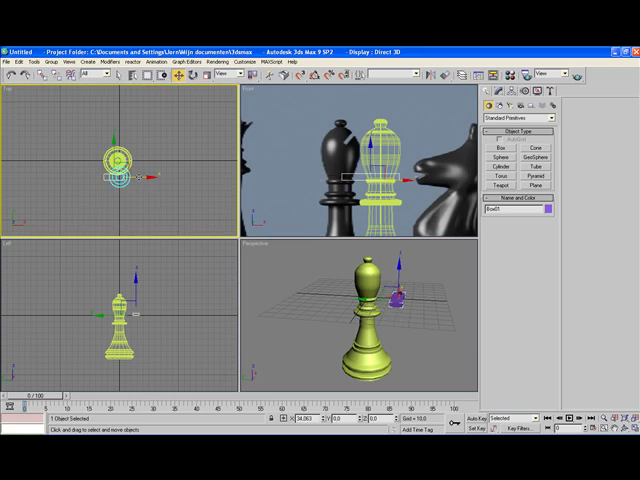
left_click_drag(118, 170, 120, 160)
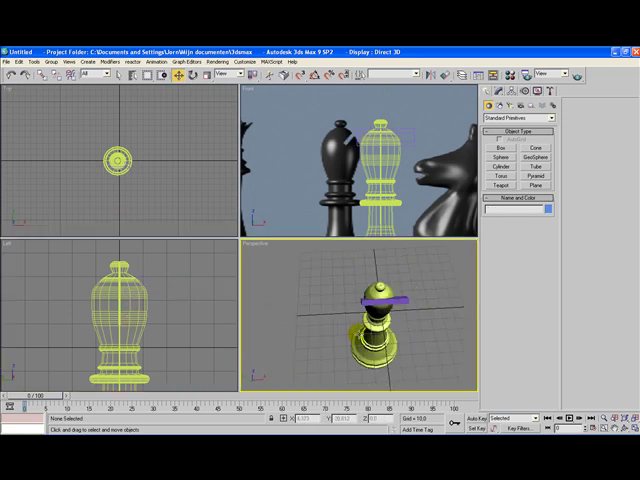
left_click(376, 320)
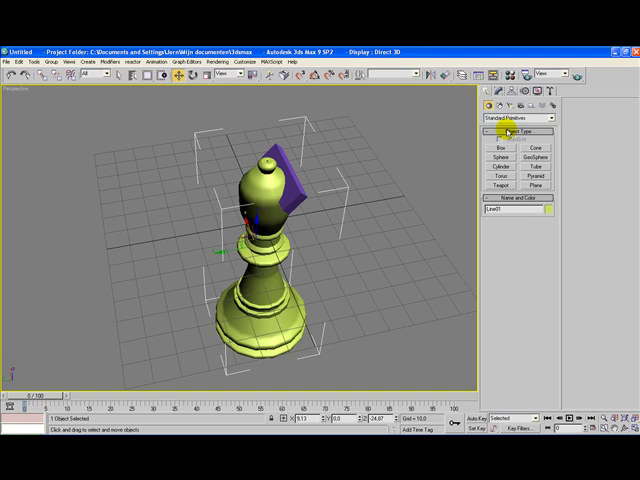
Make a Boolean compound on the bishop with the box as Operand B, subtracting a notch from its head
left_click(516, 124)
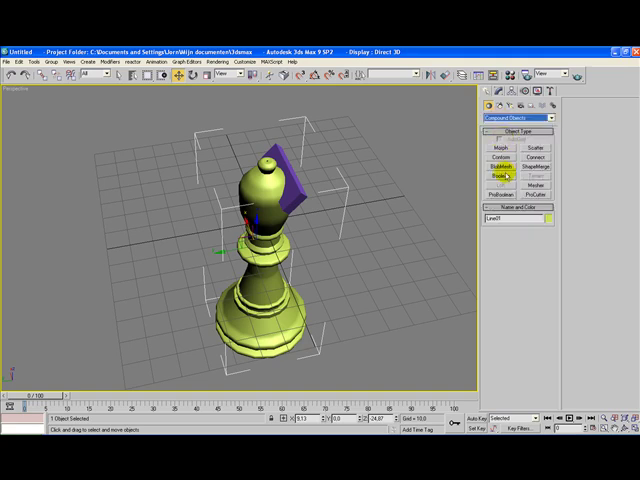
left_click(504, 188)
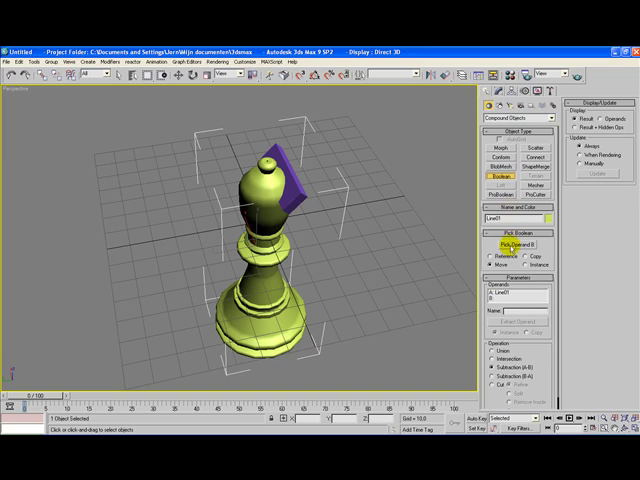
left_click(512, 244)
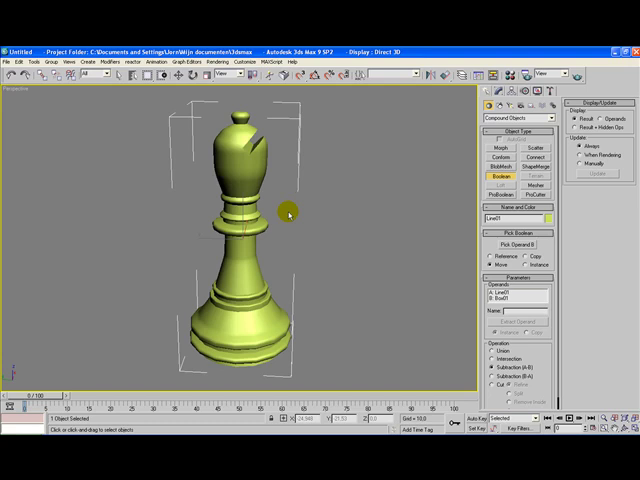
mouse_move(290, 198)
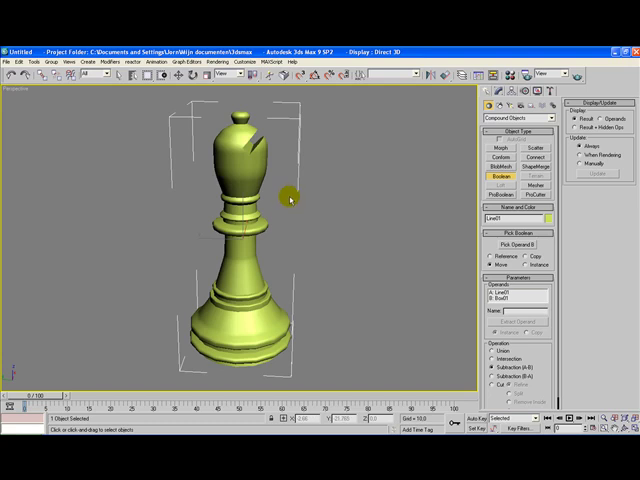